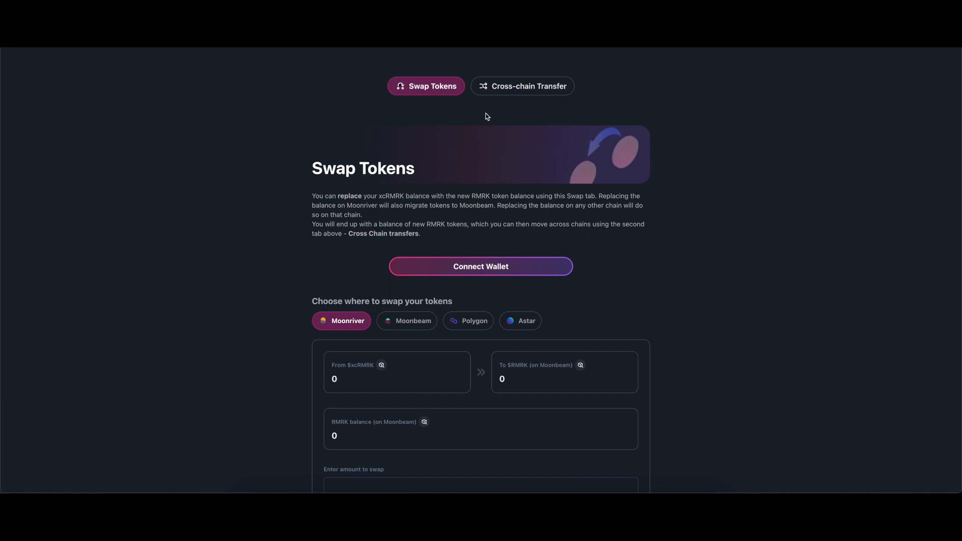
pyautogui.moveTo(452, 196)
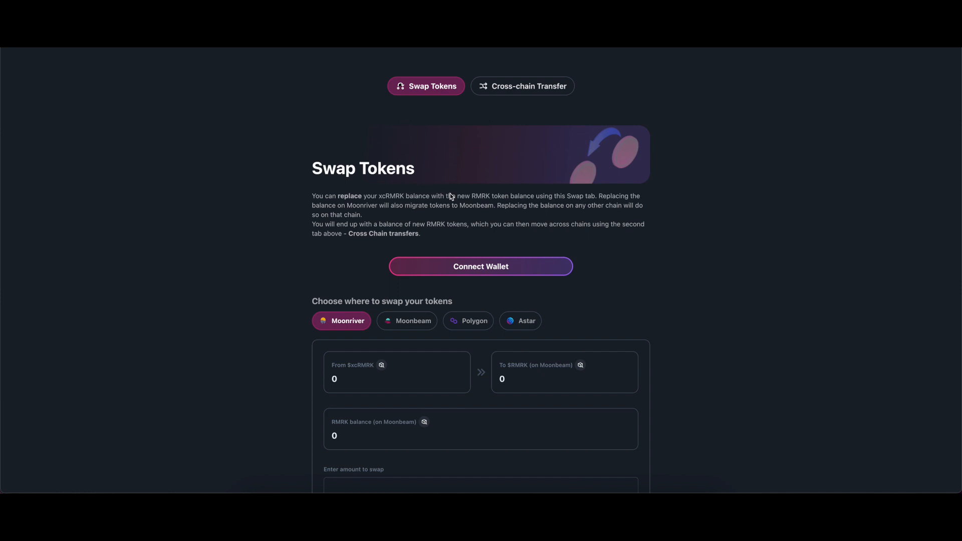
pyautogui.moveTo(529, 178)
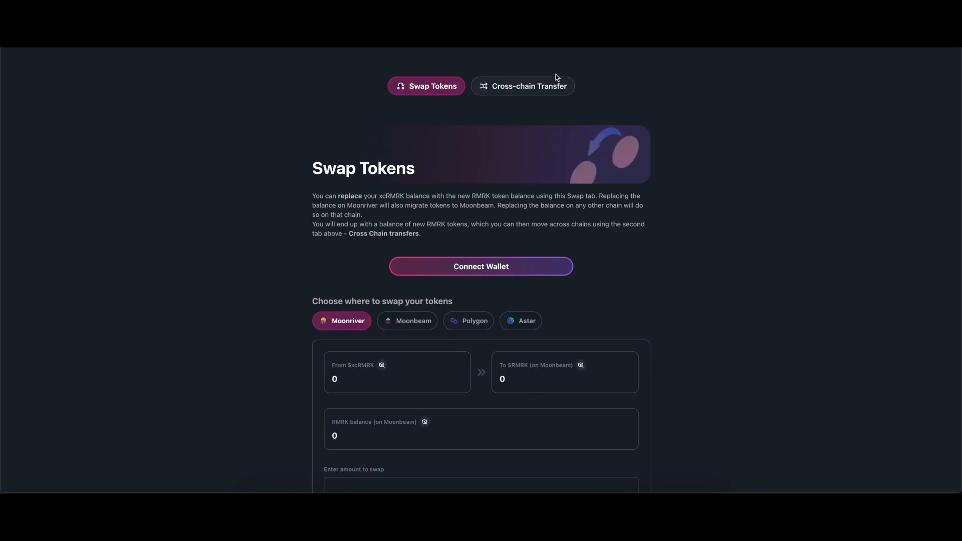
pyautogui.moveTo(526, 86)
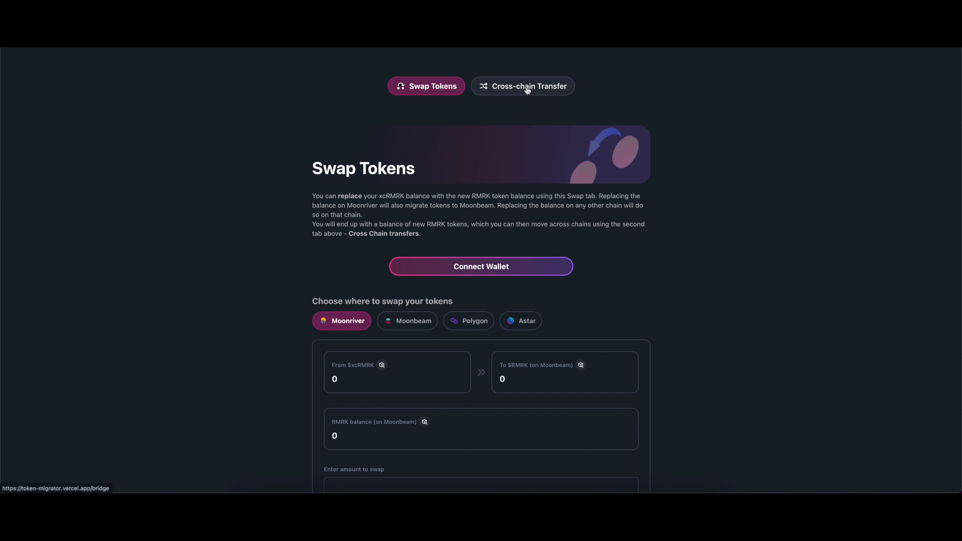
# Connect the MetaMask wallet to the migrator from the Cross-chain Transfer page.
pyautogui.click(521, 86)
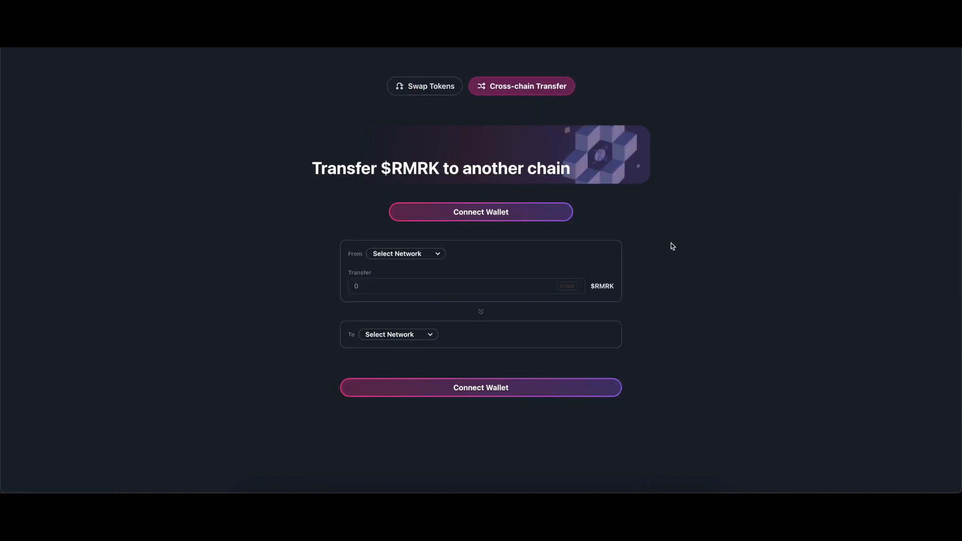
pyautogui.click(480, 211)
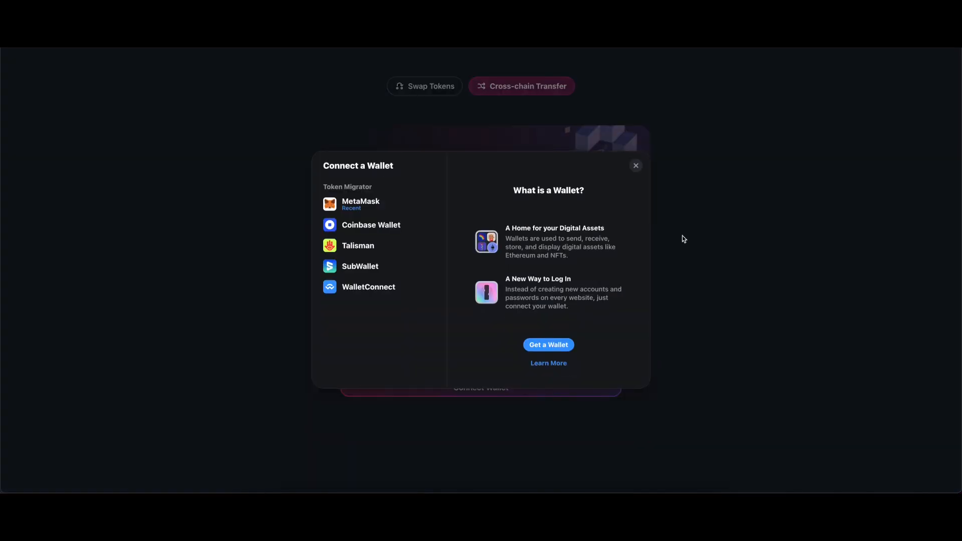
pyautogui.click(361, 204)
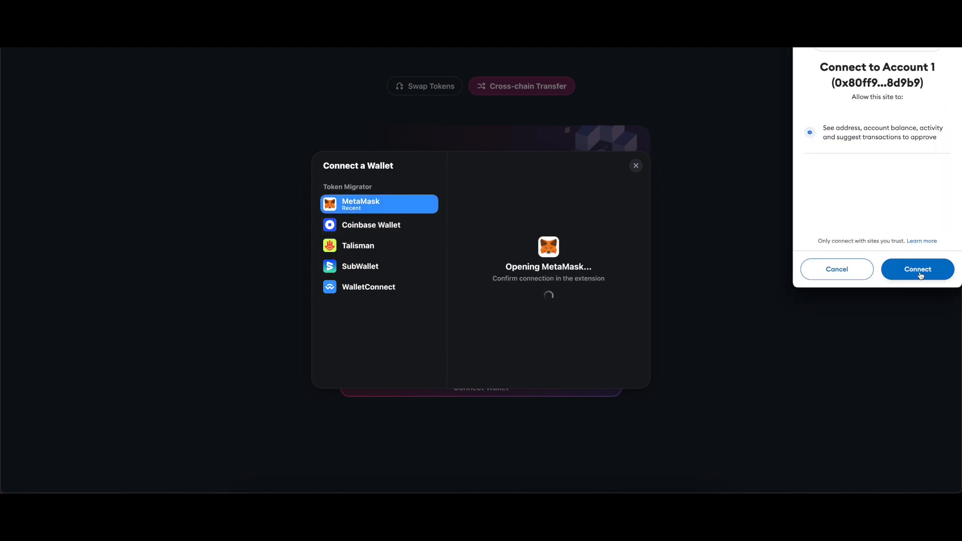
pyautogui.click(917, 268)
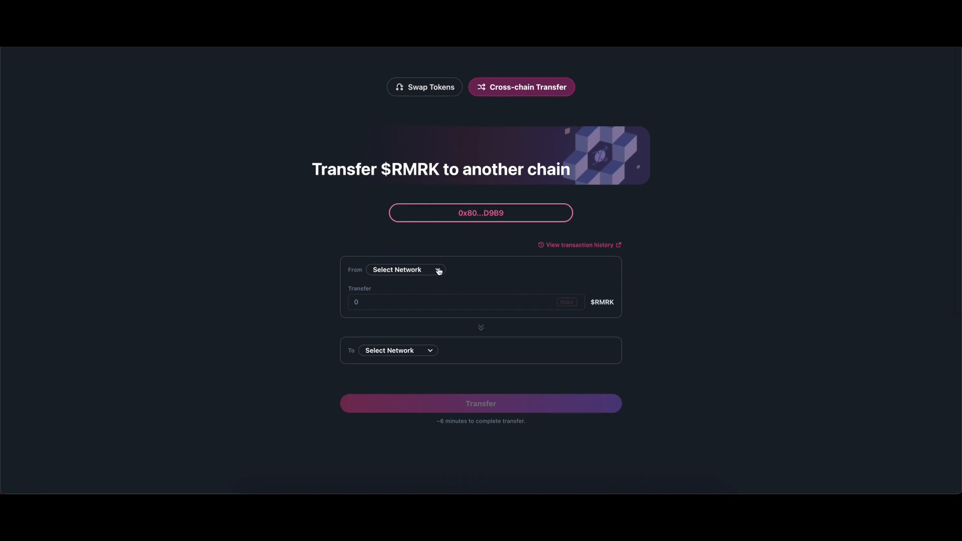
# Route the $RMRK transfer from Polygon as source to Moonbeam as destination.
pyautogui.click(403, 269)
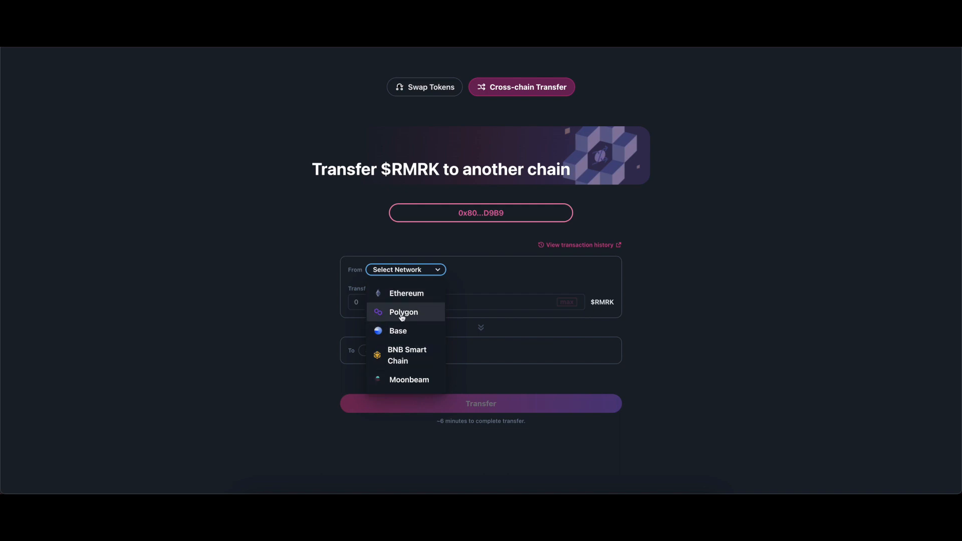
pyautogui.click(402, 312)
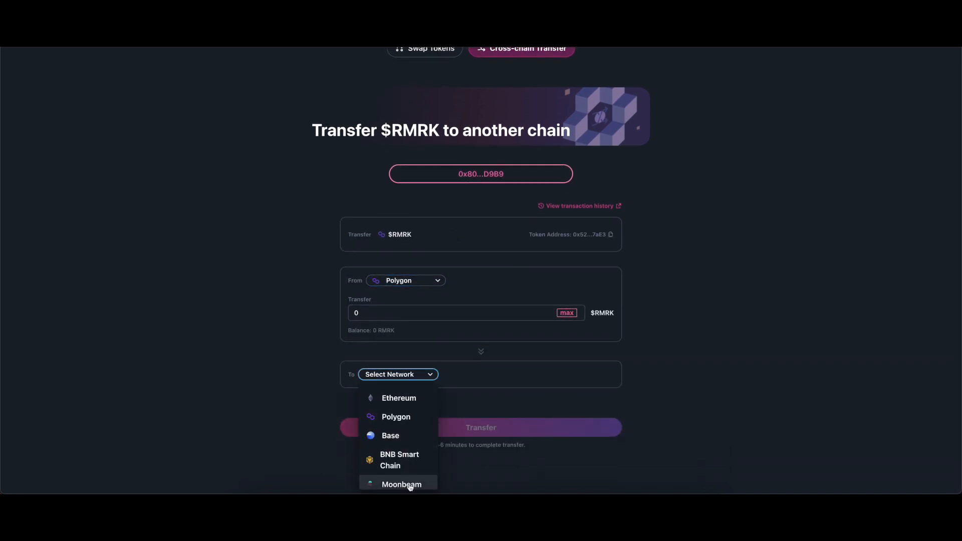
pyautogui.click(400, 483)
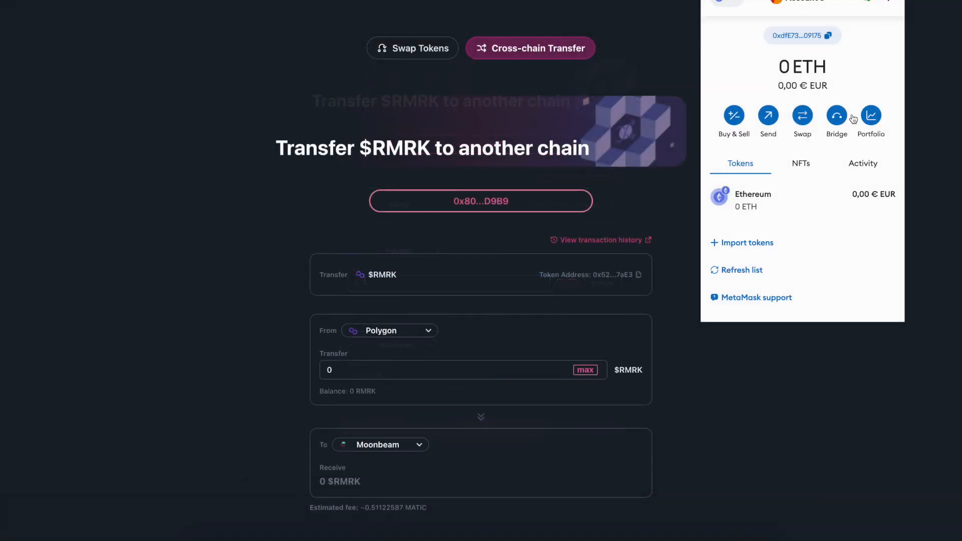
# Import RMRK via contract address 4c9366be706D3A90dcf70076ca037aE3 and enter 50 $RMRK to transfer.
pyautogui.click(745, 243)
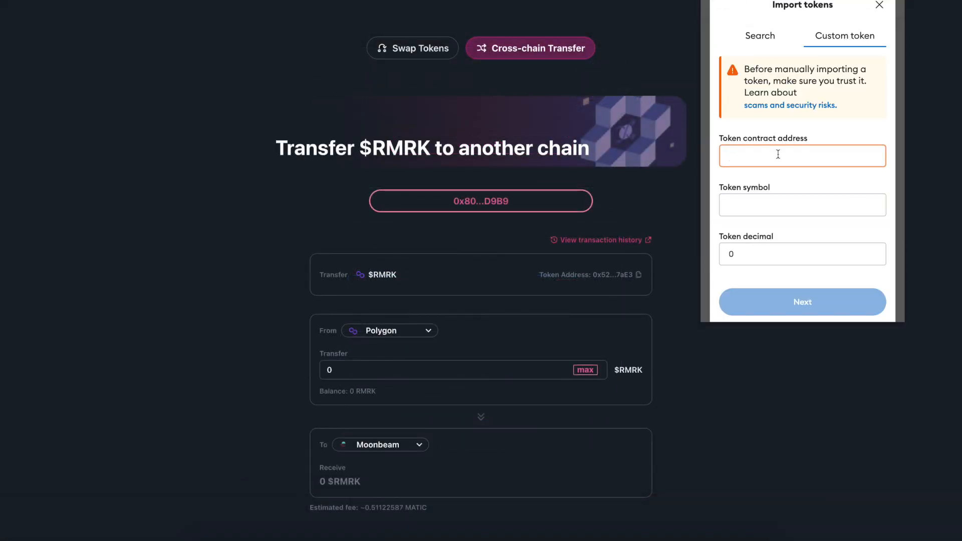
pyautogui.write('4c9366be706D3A90dcf70076ca037aE3')
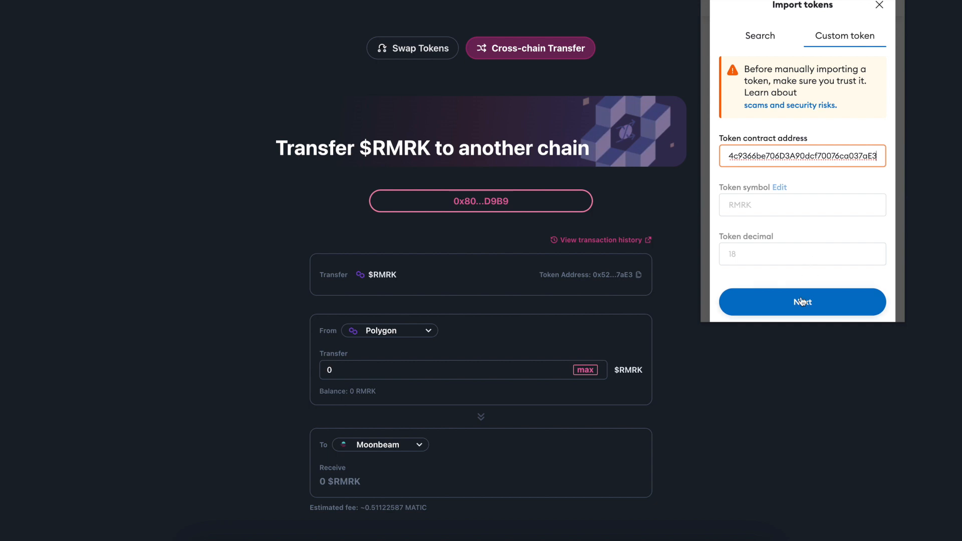
pyautogui.click(801, 302)
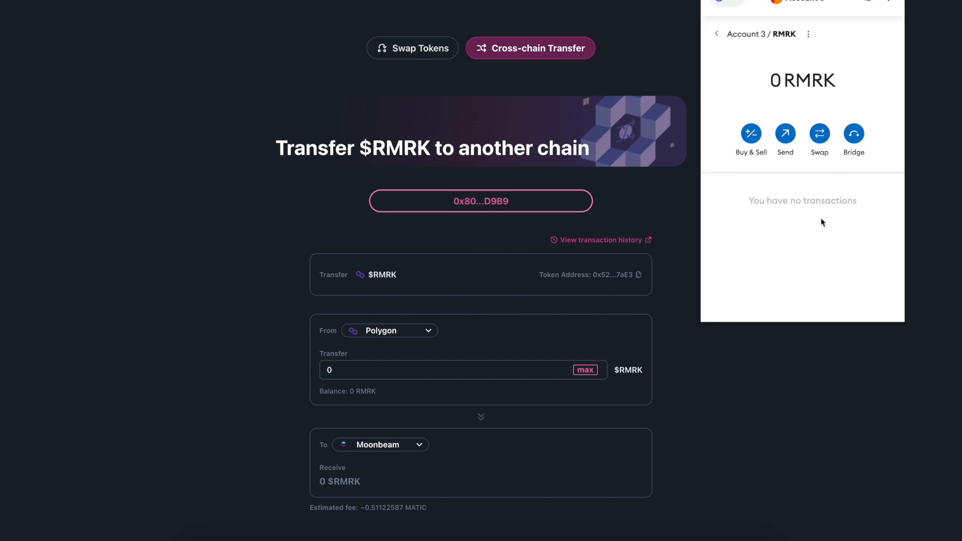
pyautogui.click(715, 34)
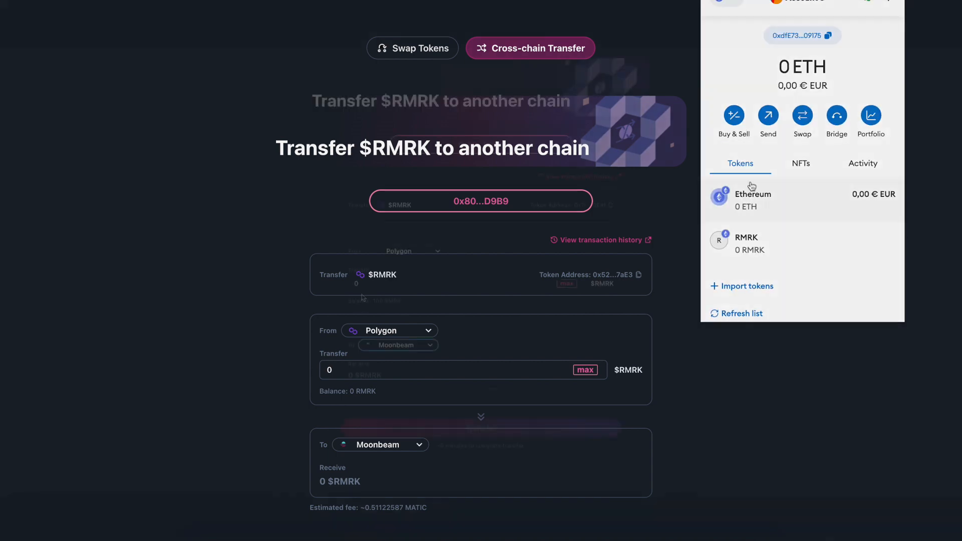
pyautogui.write('50')
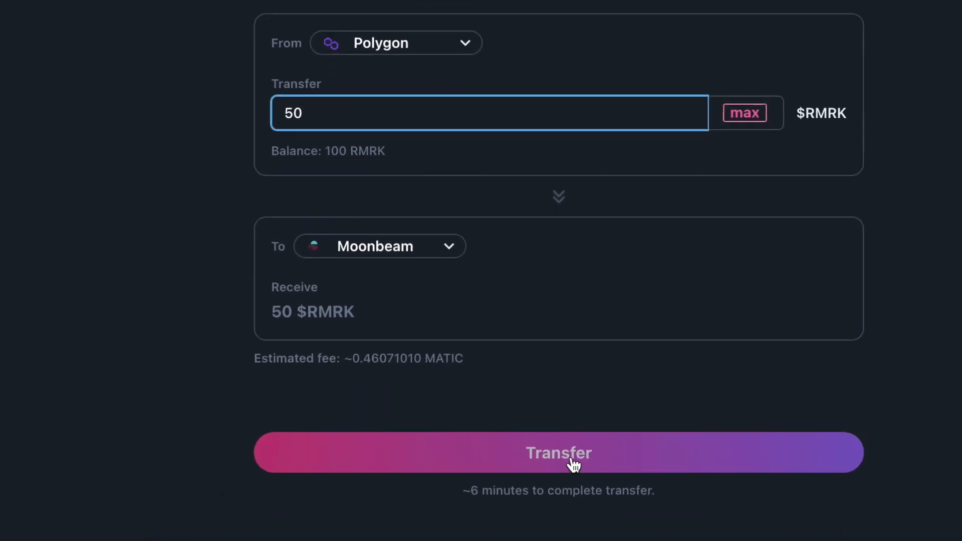
# Submit the 50 RMRK transfer and confirm the transaction in MetaMask.
pyautogui.click(558, 453)
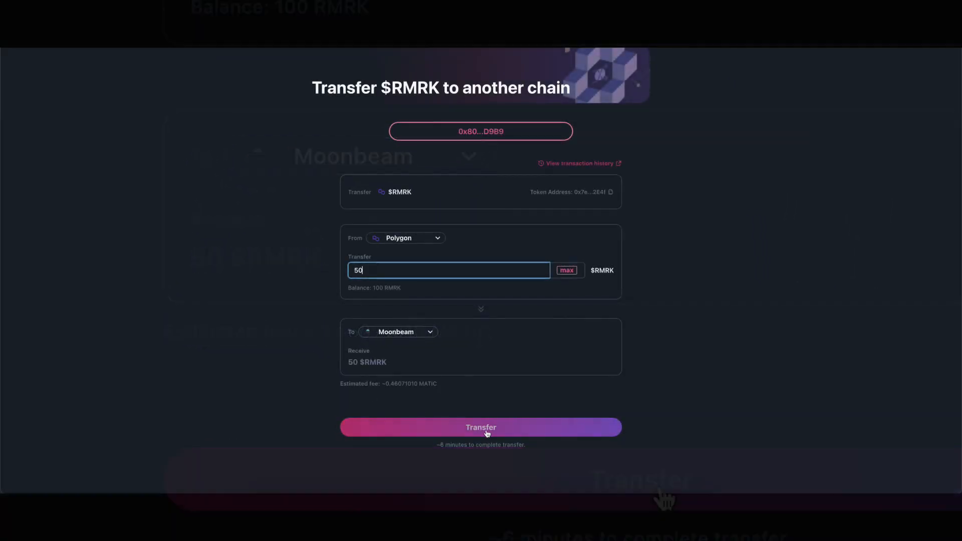
pyautogui.click(480, 427)
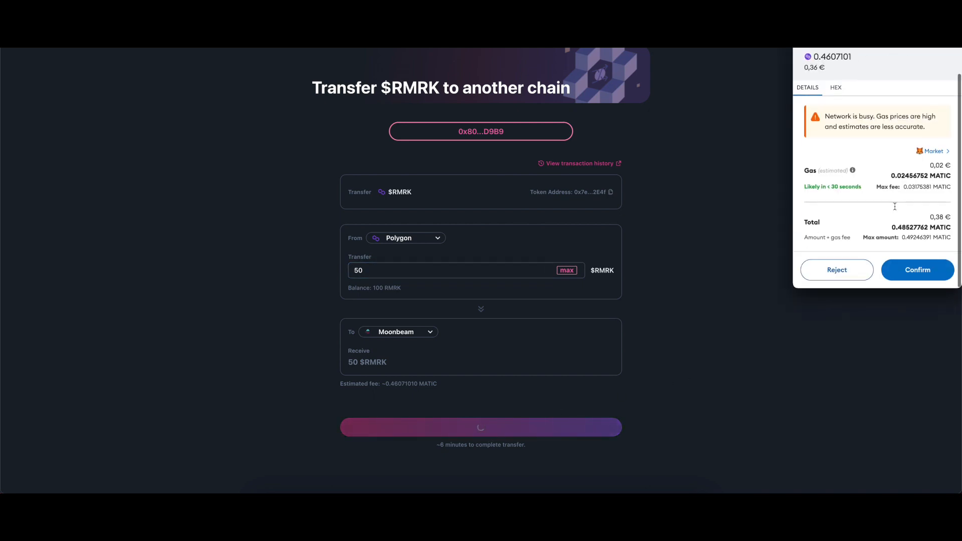
pyautogui.click(917, 269)
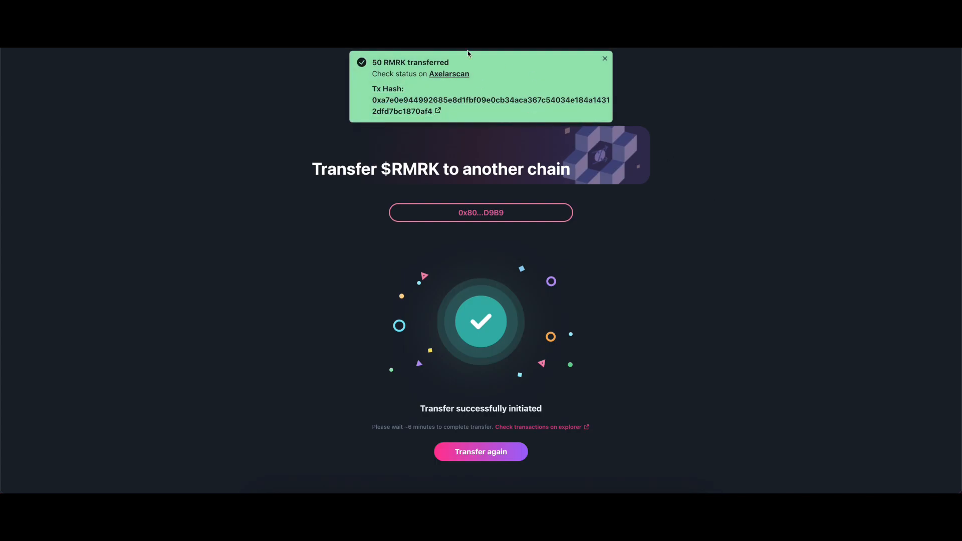
pyautogui.click(449, 73)
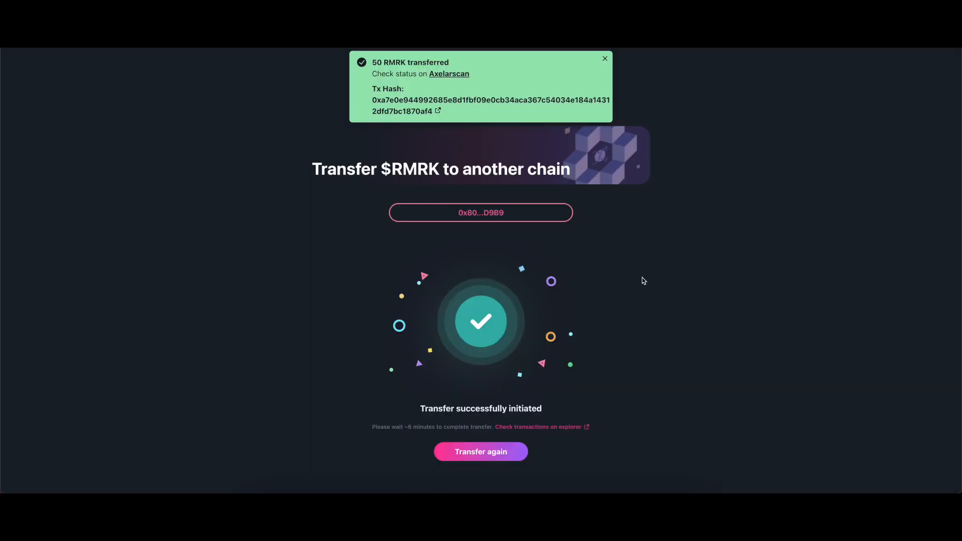
pyautogui.moveTo(626, 403)
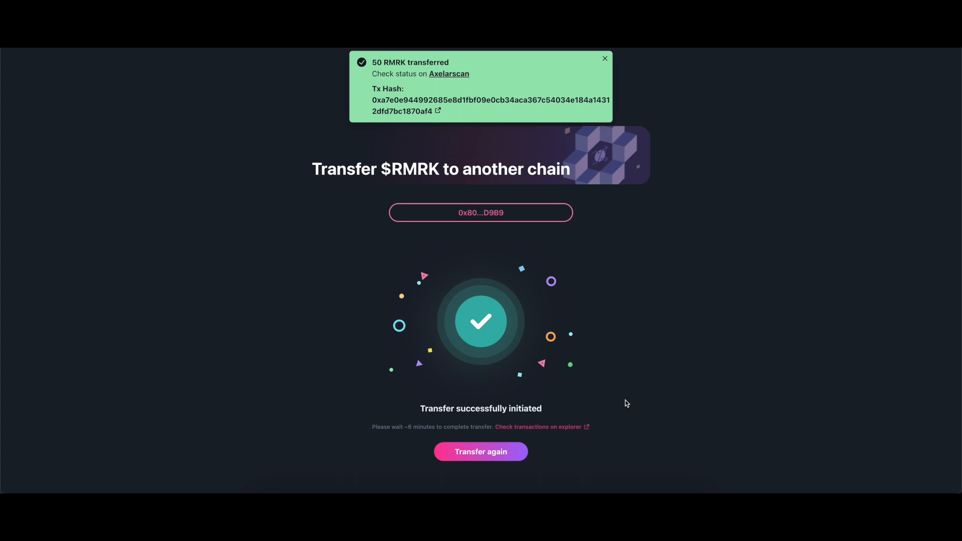
pyautogui.moveTo(481, 453)
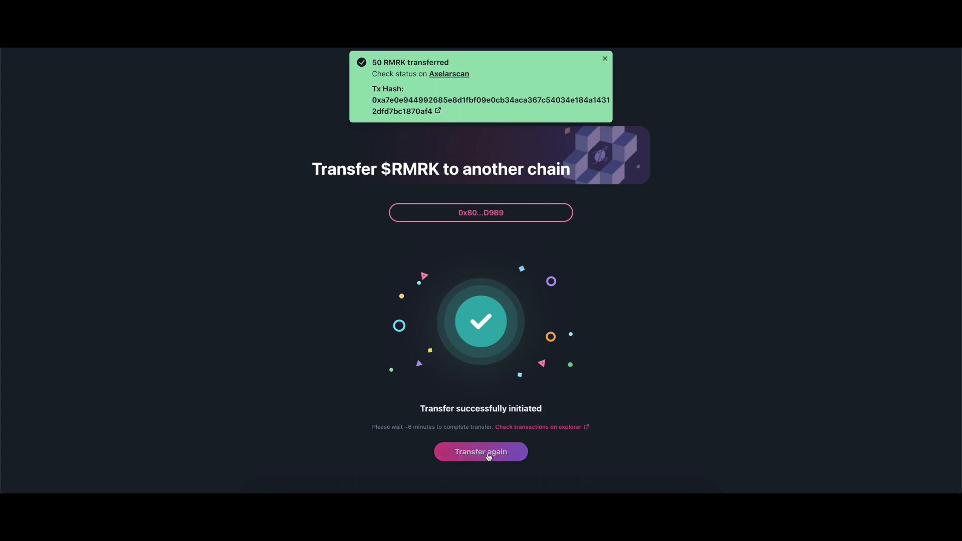